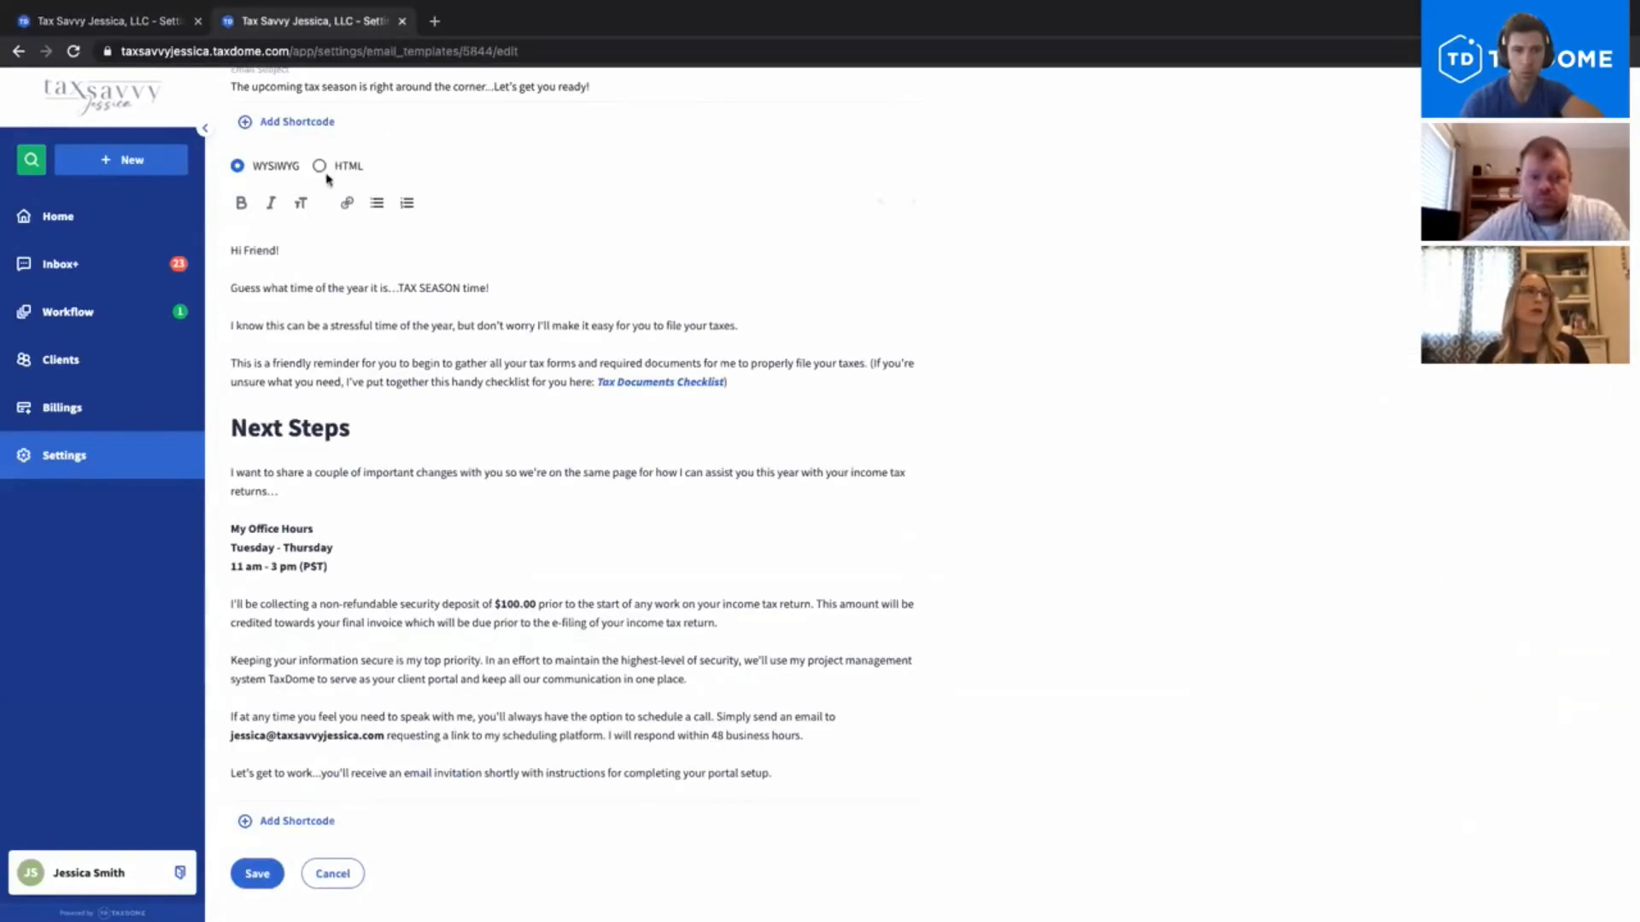
# Step: Save the Tax Season Kick-Off template and open 'TP/ON - Welcome email^approved'
pyautogui.click(332, 873)
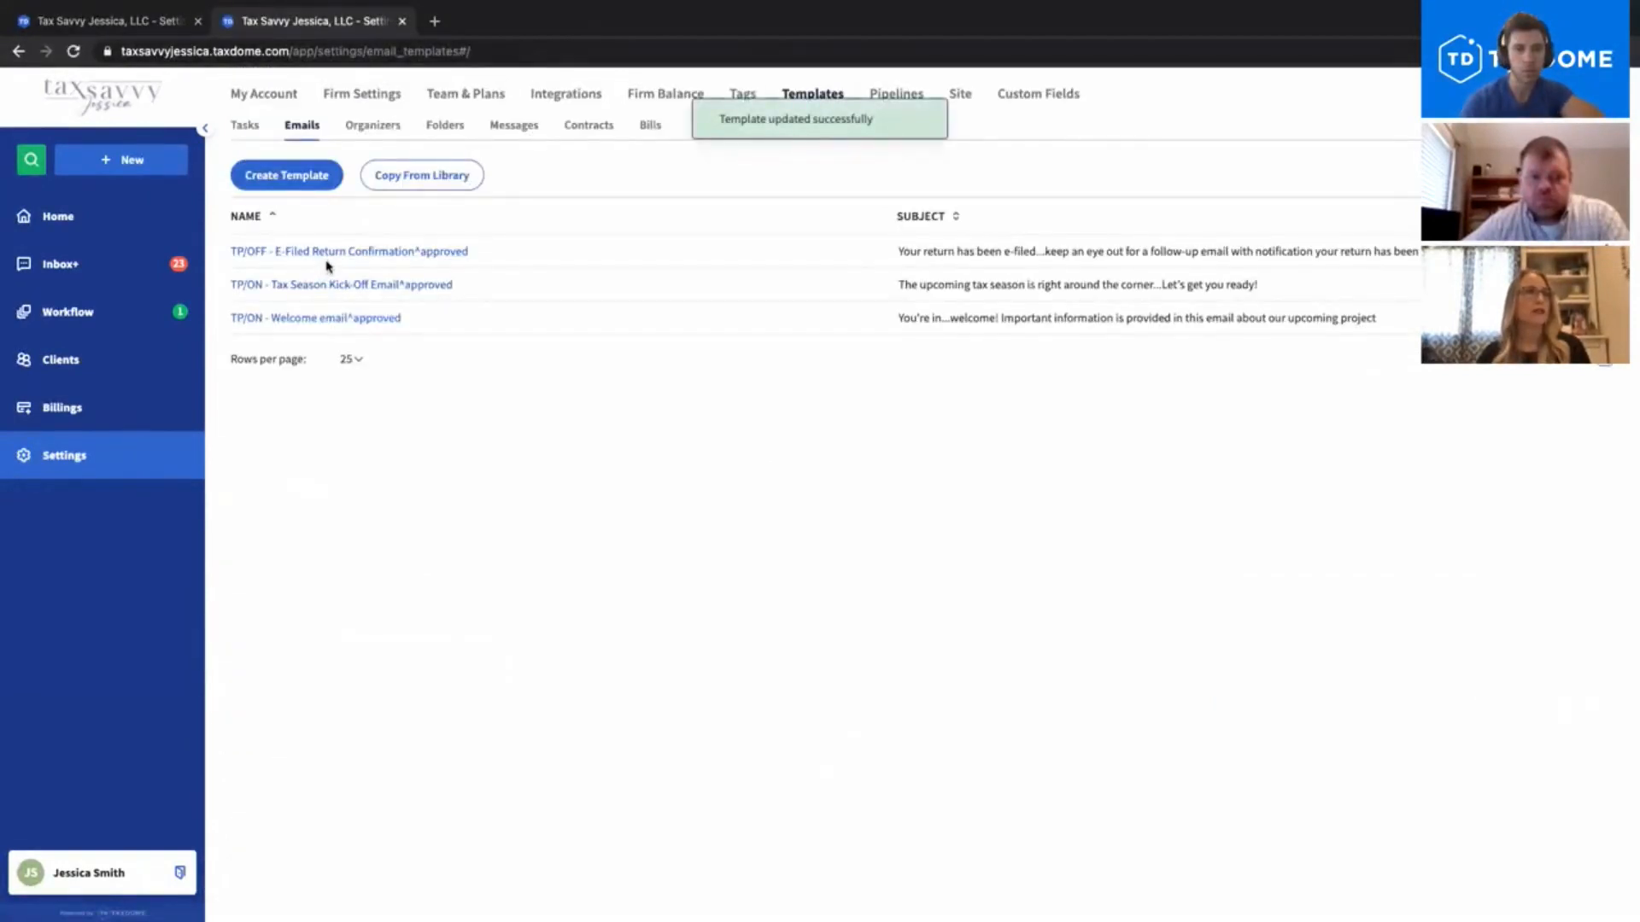
pyautogui.click(313, 318)
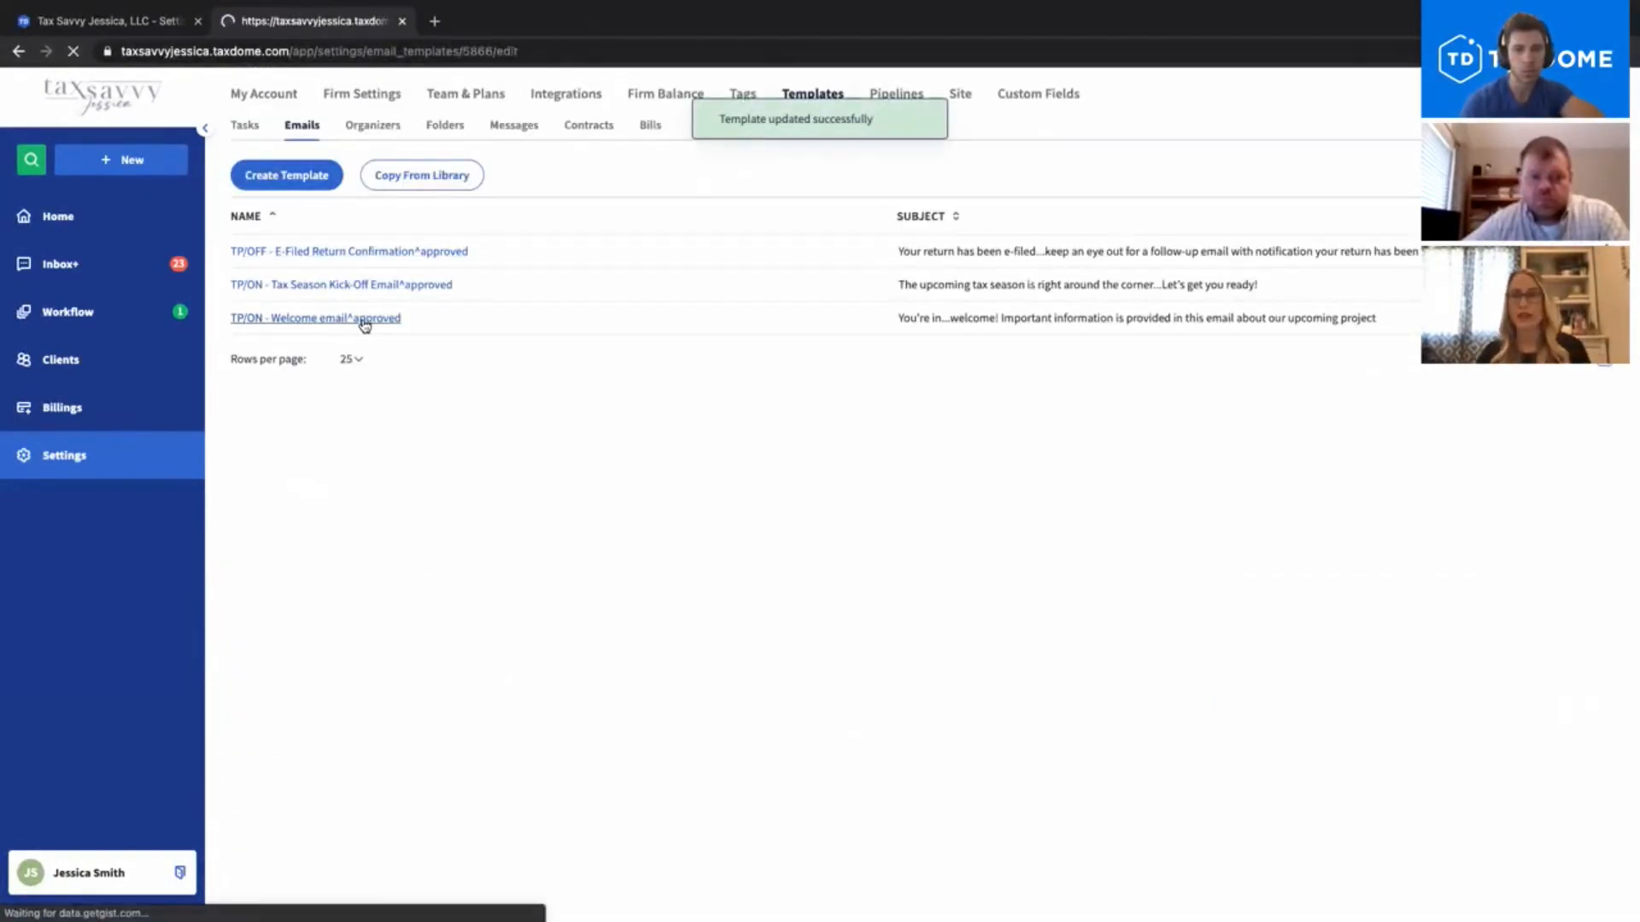
# Step: Review the Welcome email's subject, office hours and Next Steps body in the editor
pyautogui.click(313, 318)
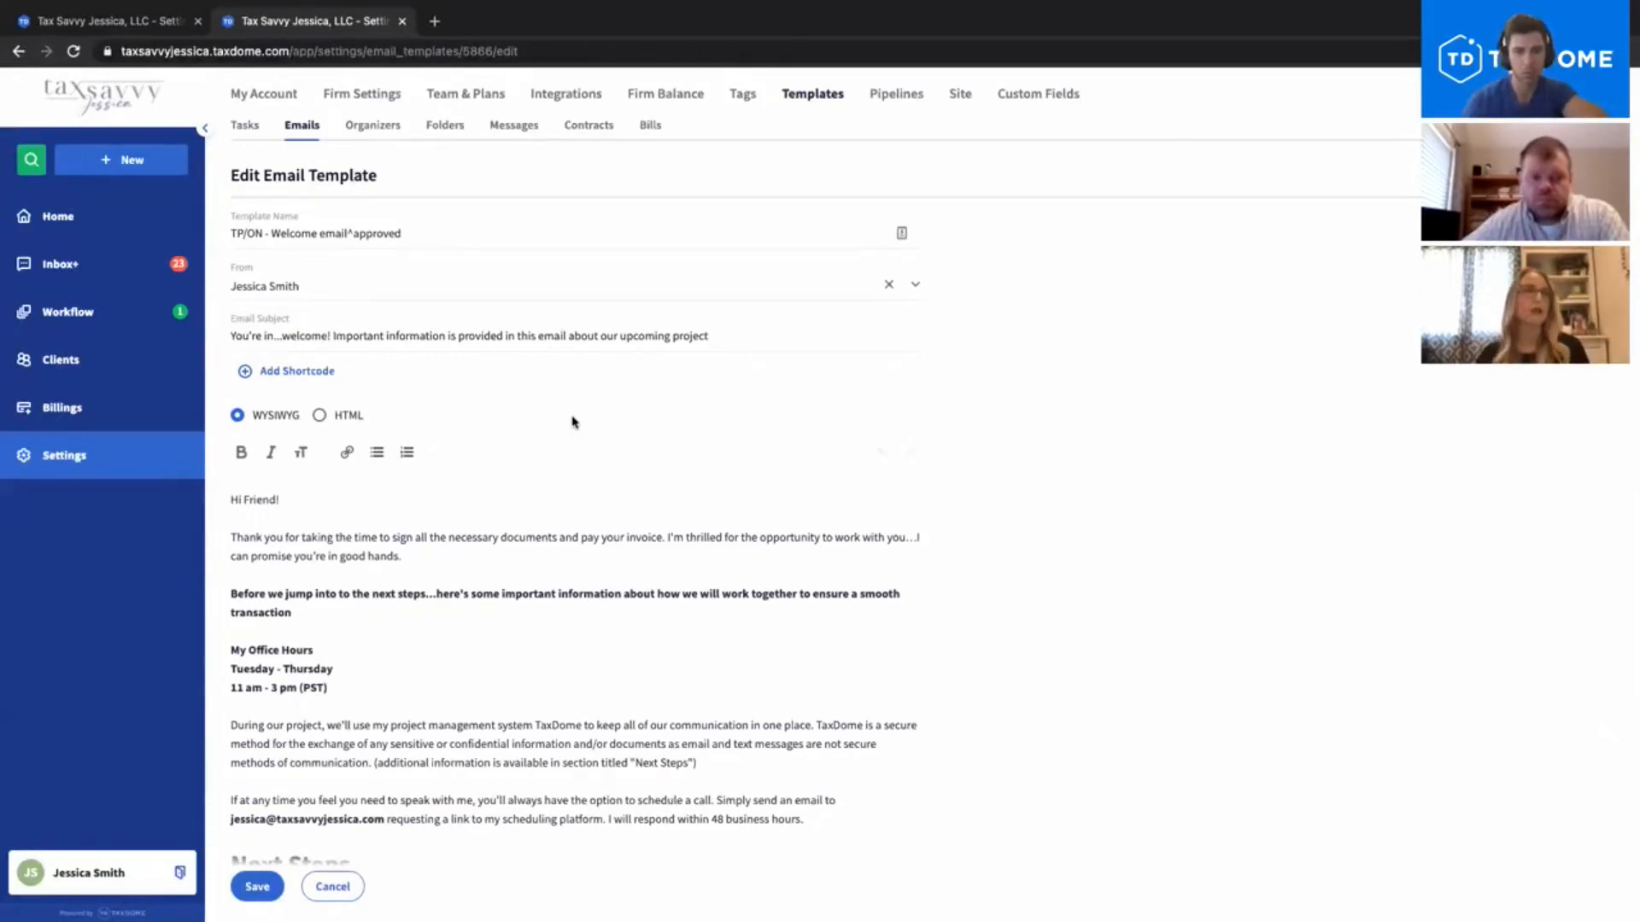
pyautogui.scroll(-3)
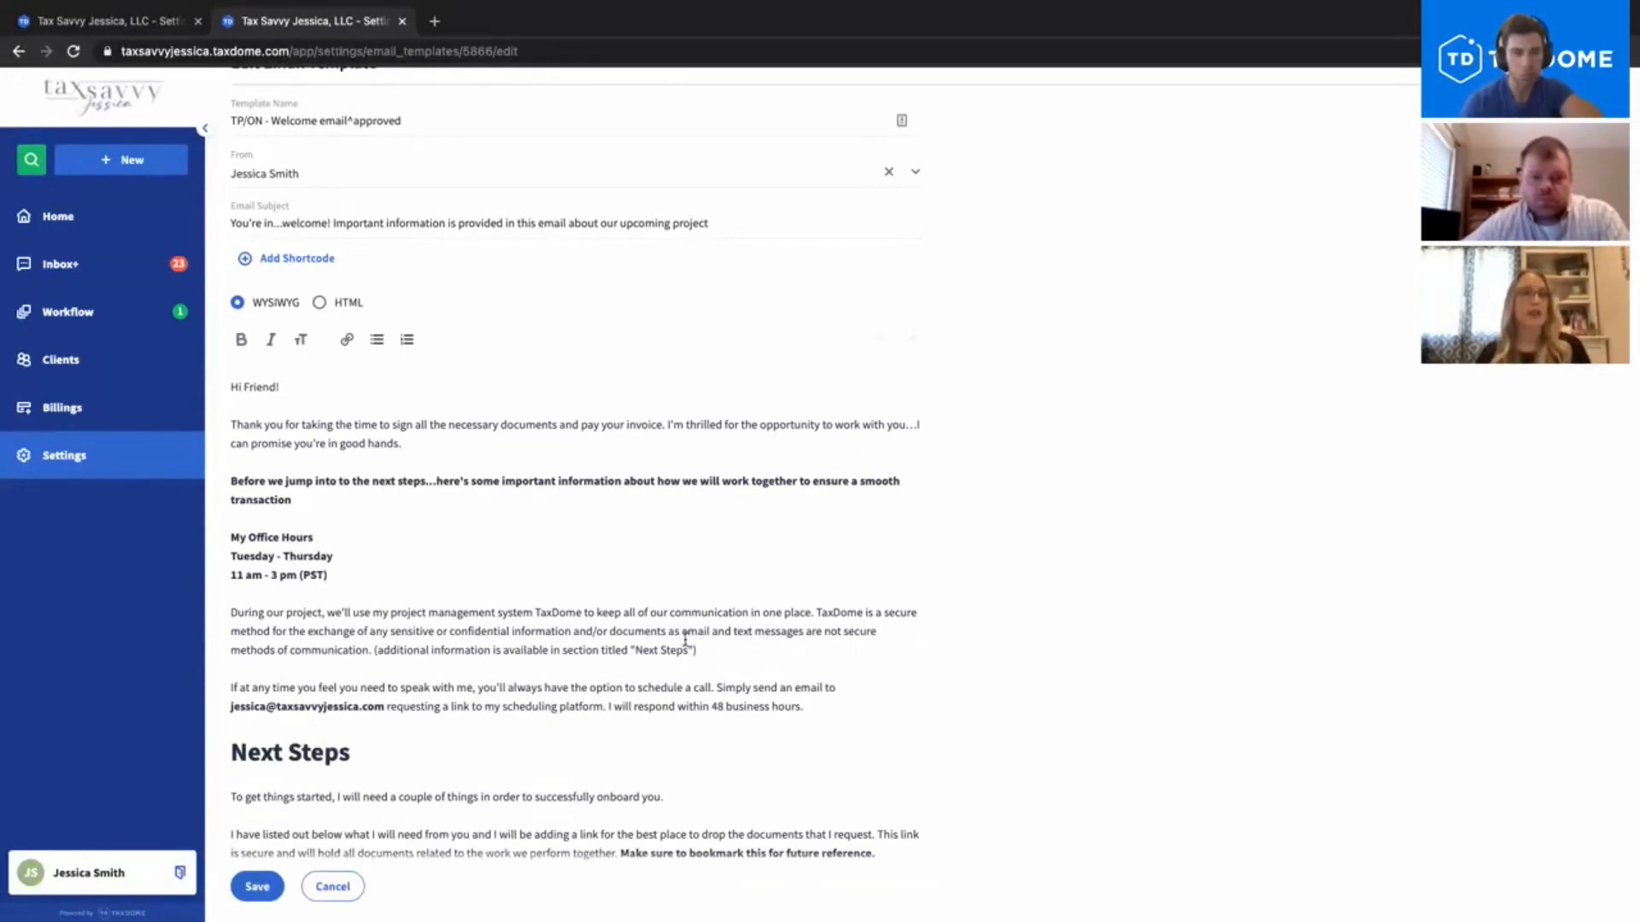
pyautogui.scroll(-3)
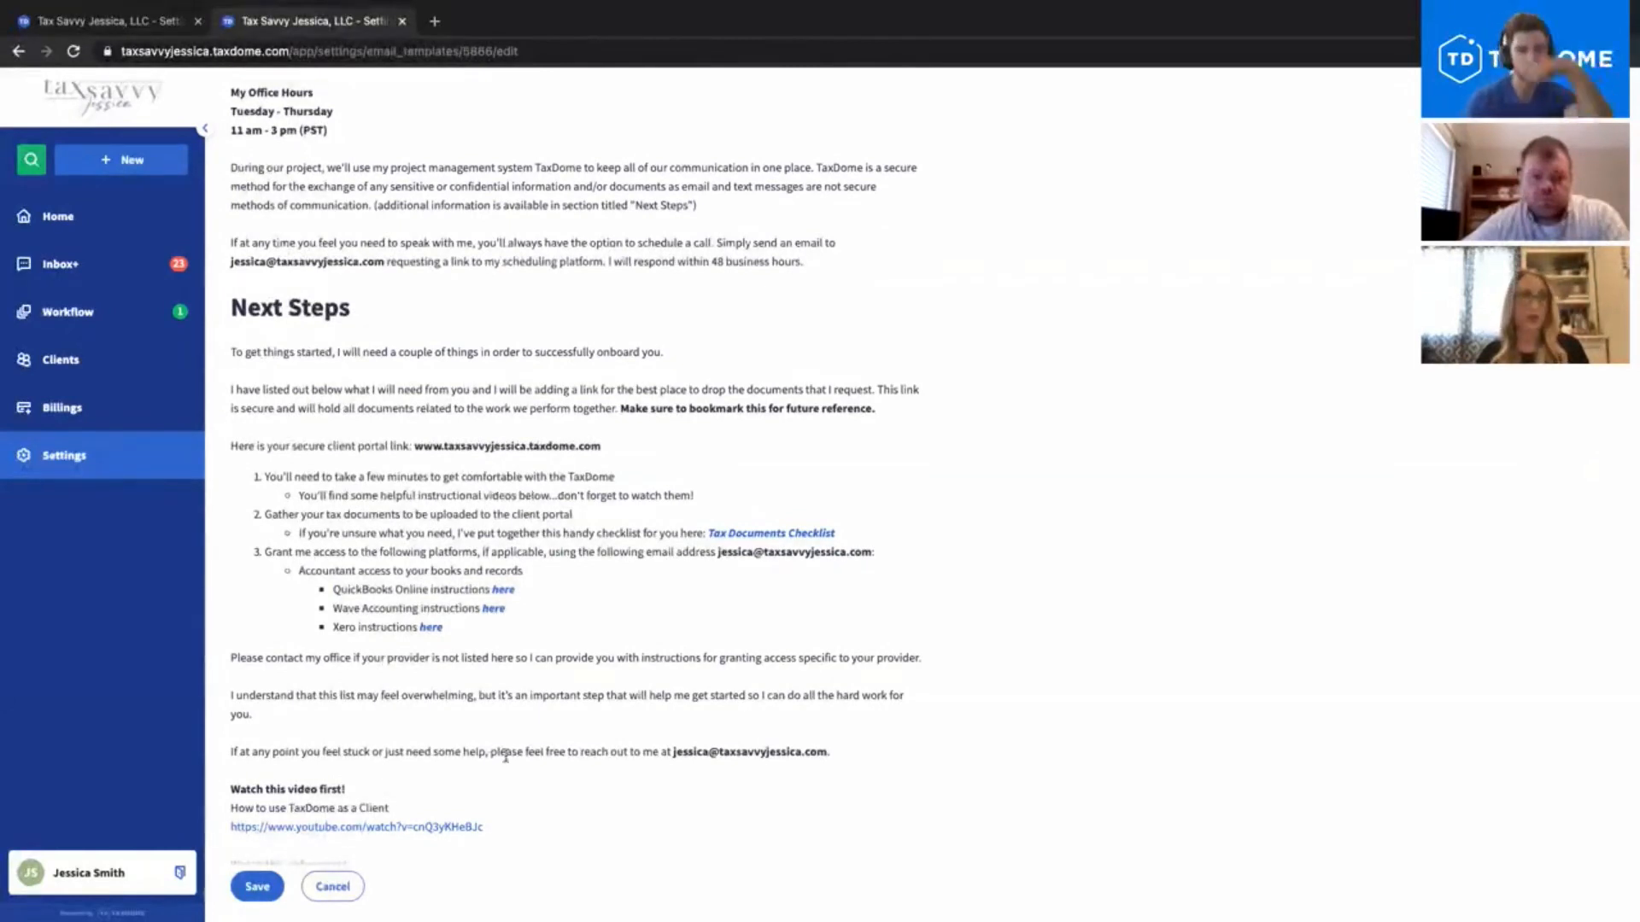
pyautogui.scroll(-3)
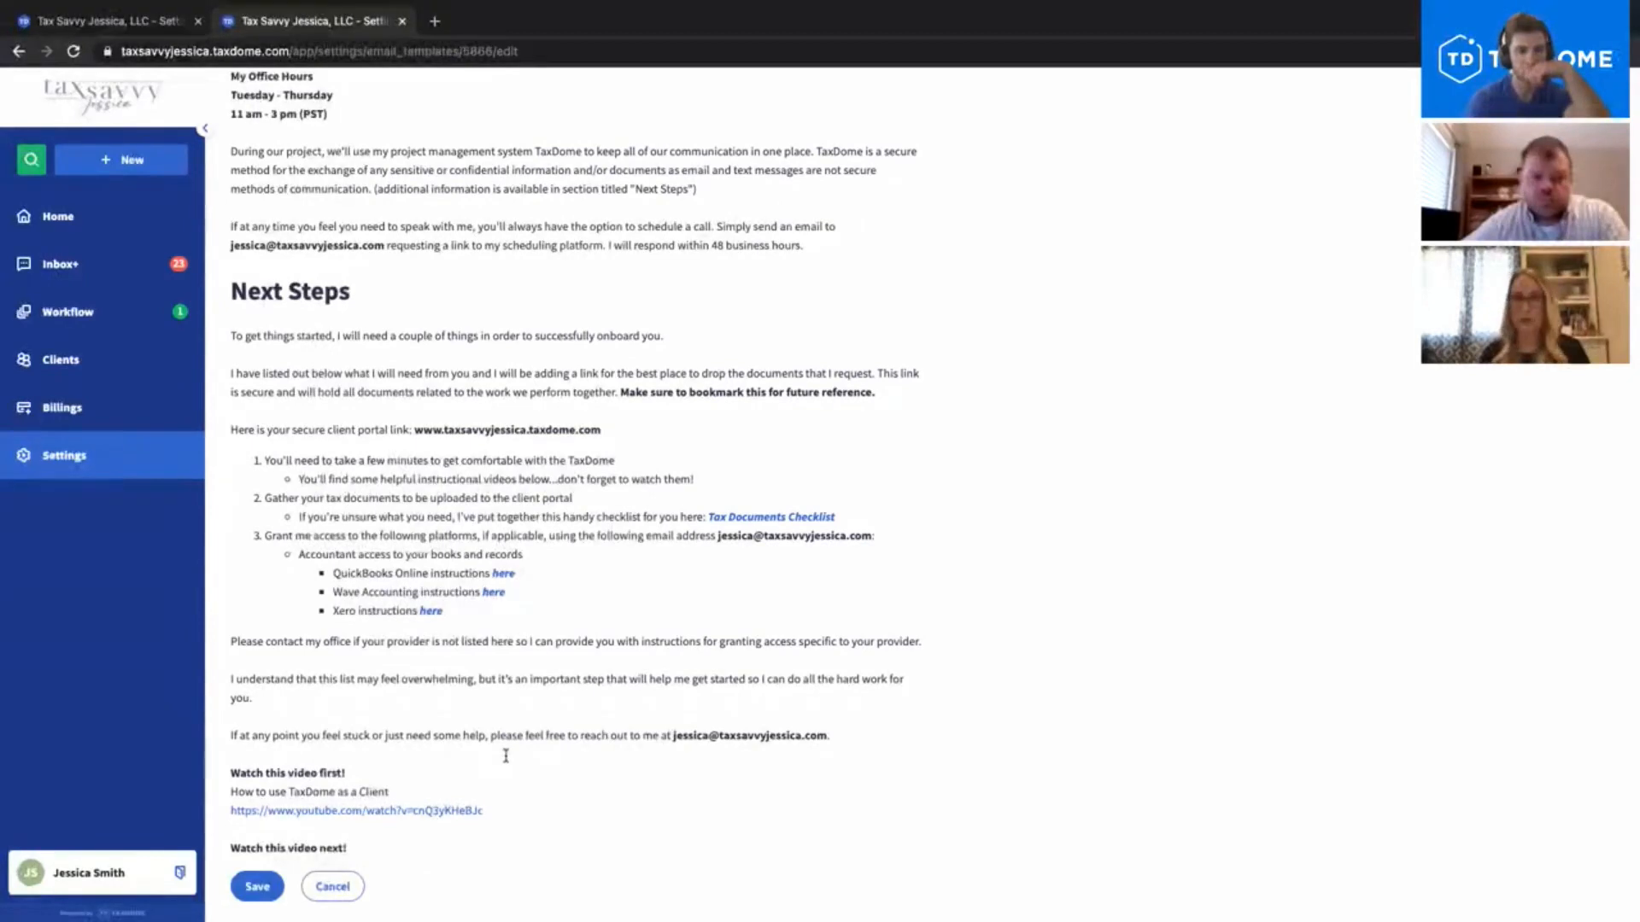
pyautogui.scroll(-3)
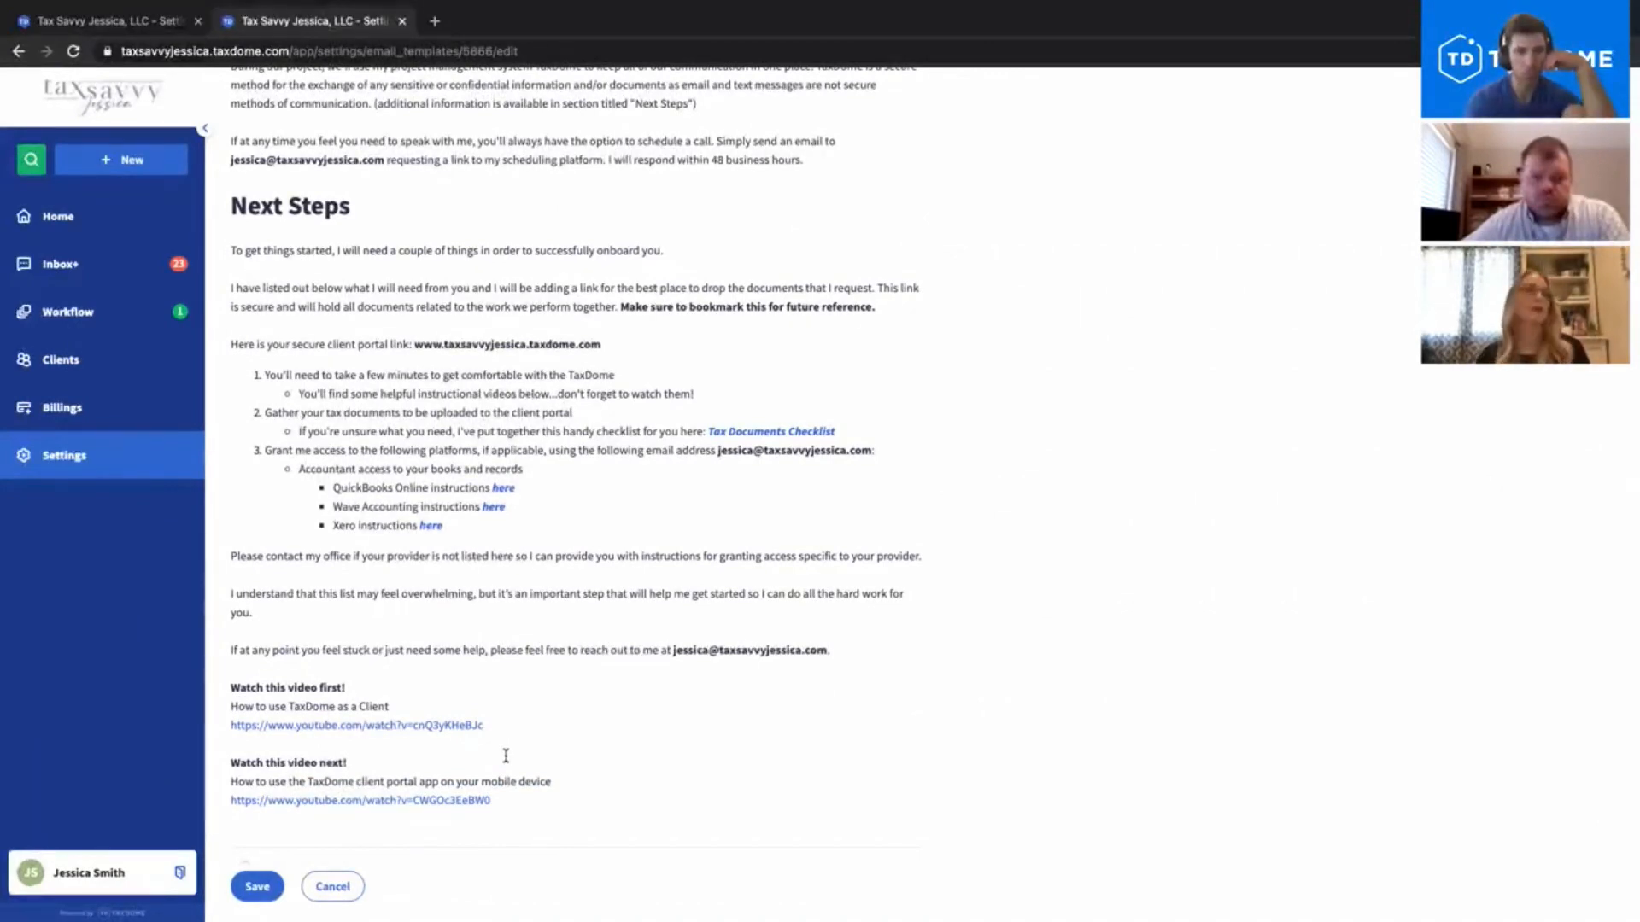
pyautogui.moveTo(770, 430)
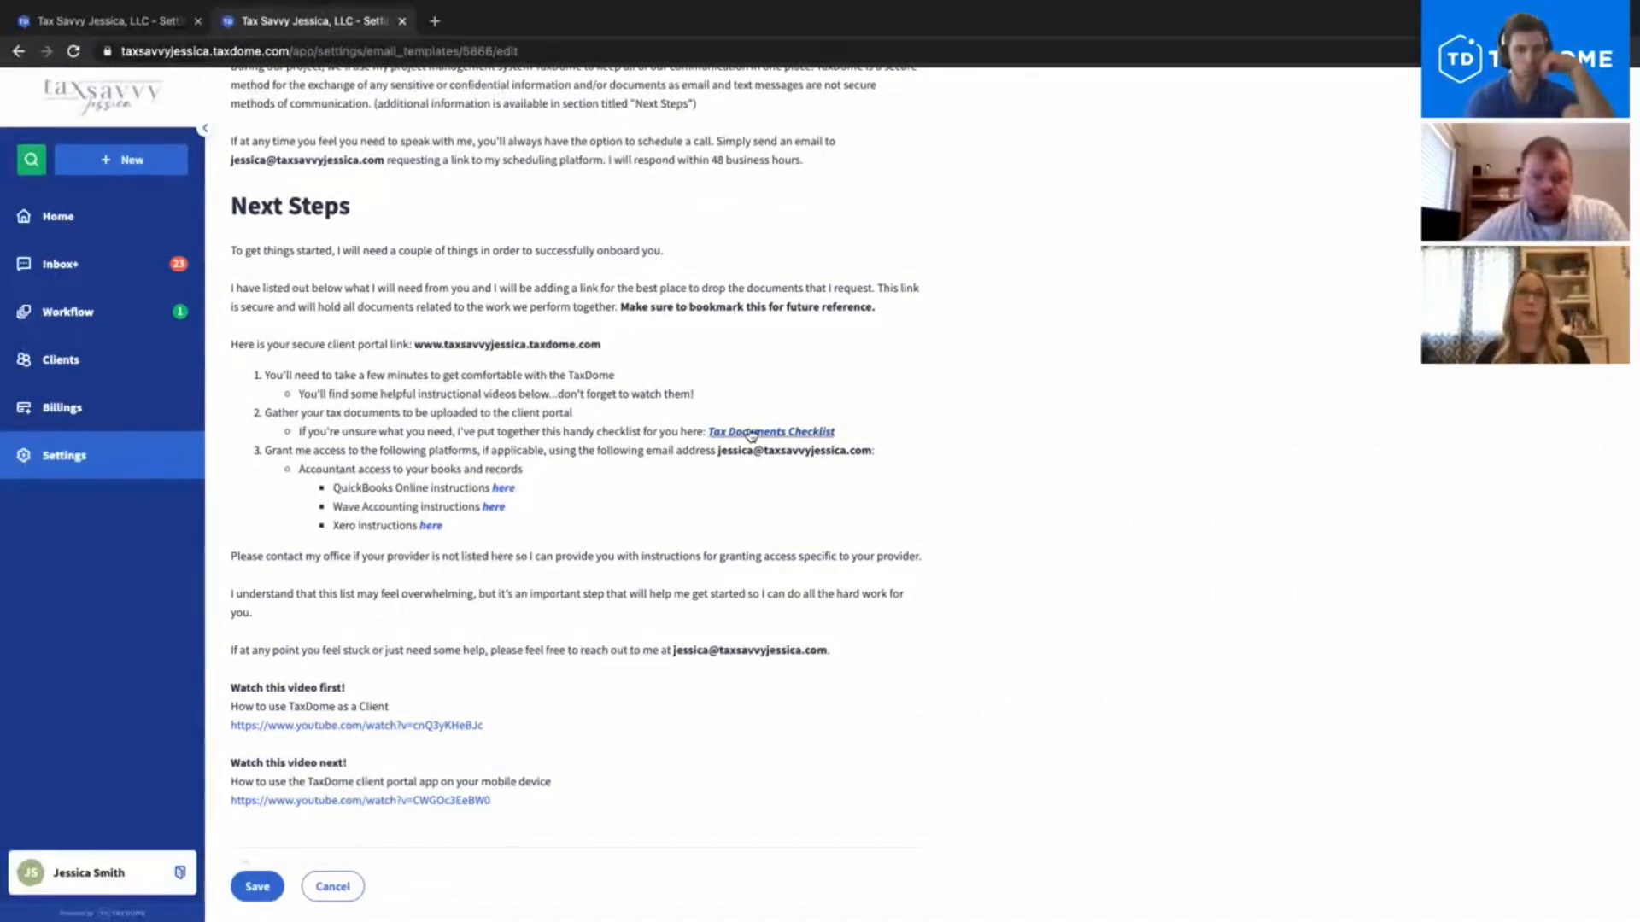
pyautogui.moveTo(554, 515)
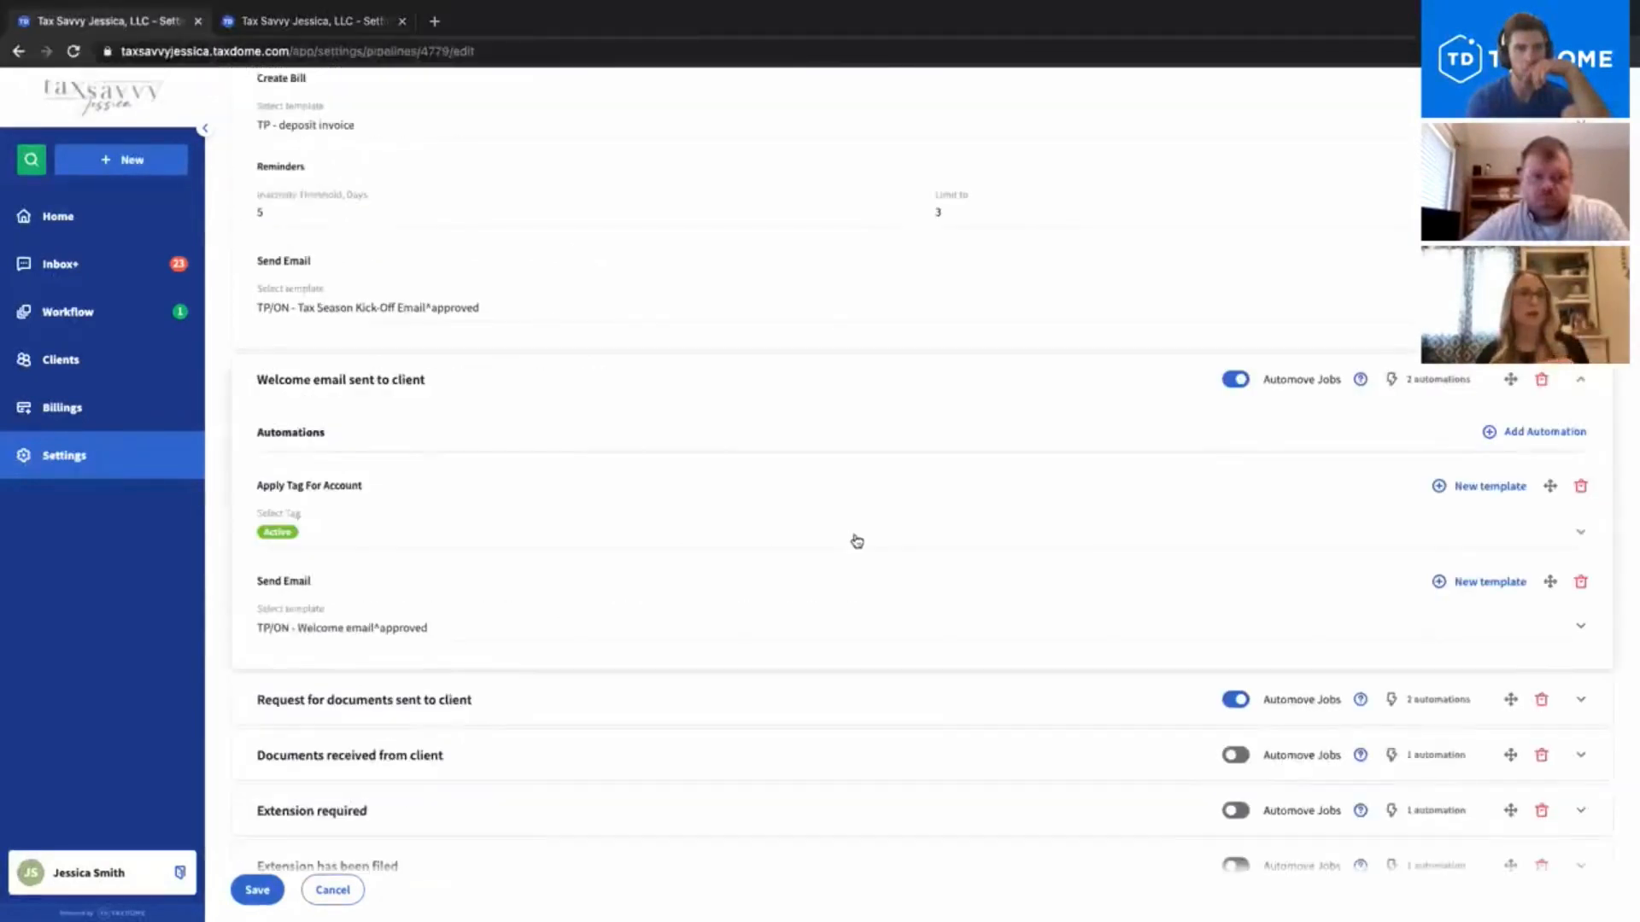
pyautogui.moveTo(1085, 527)
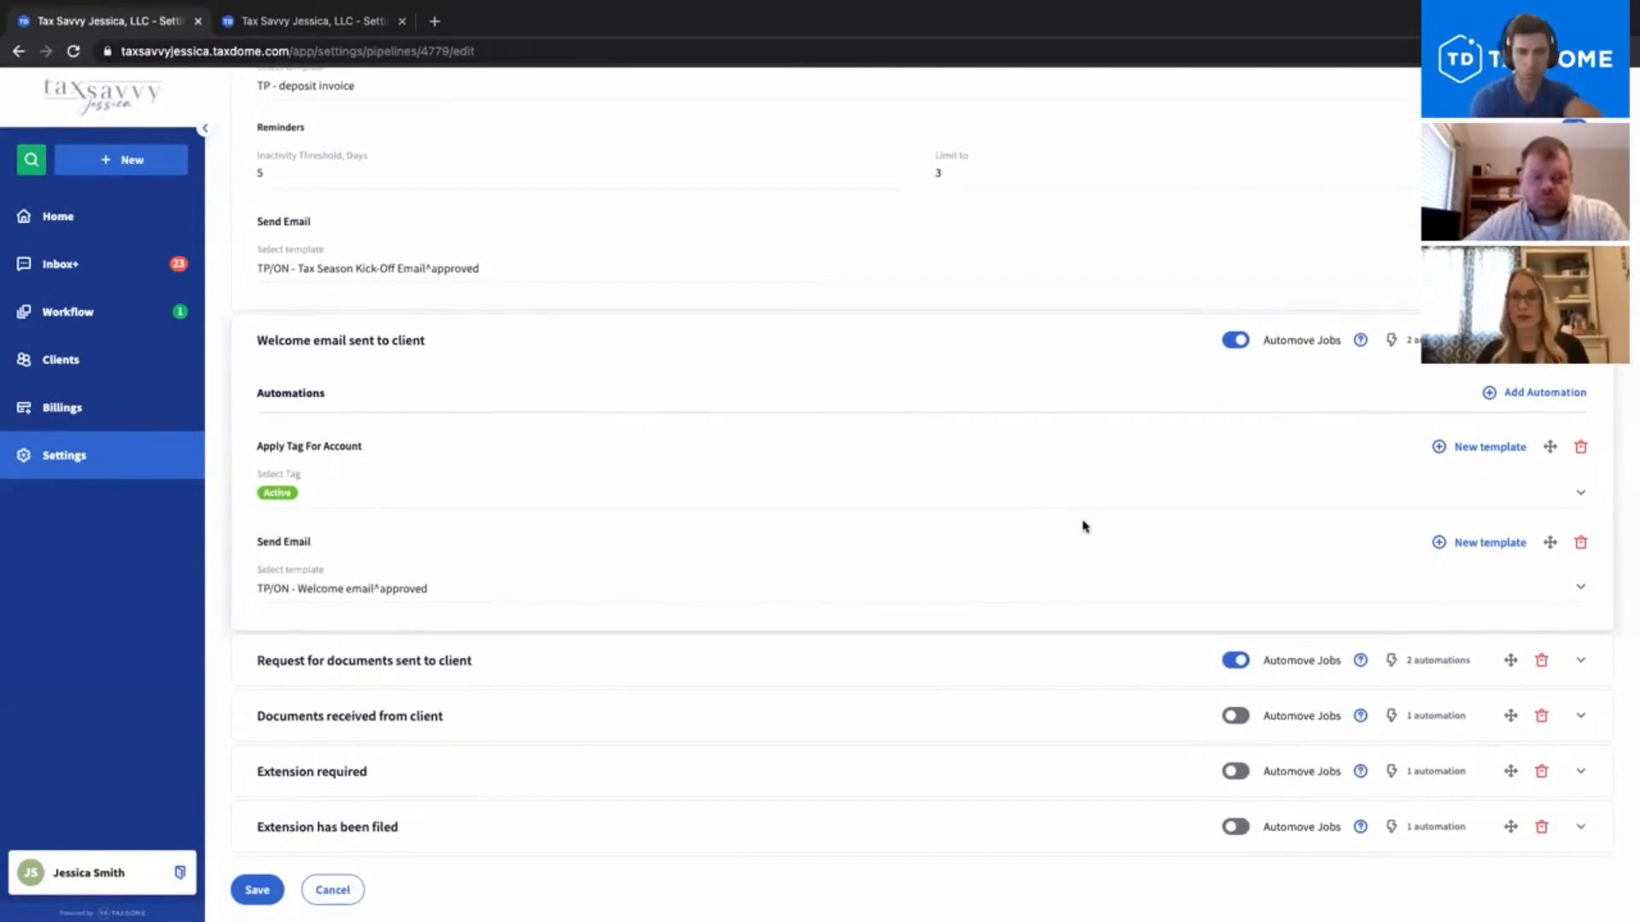
pyautogui.moveTo(1584, 660)
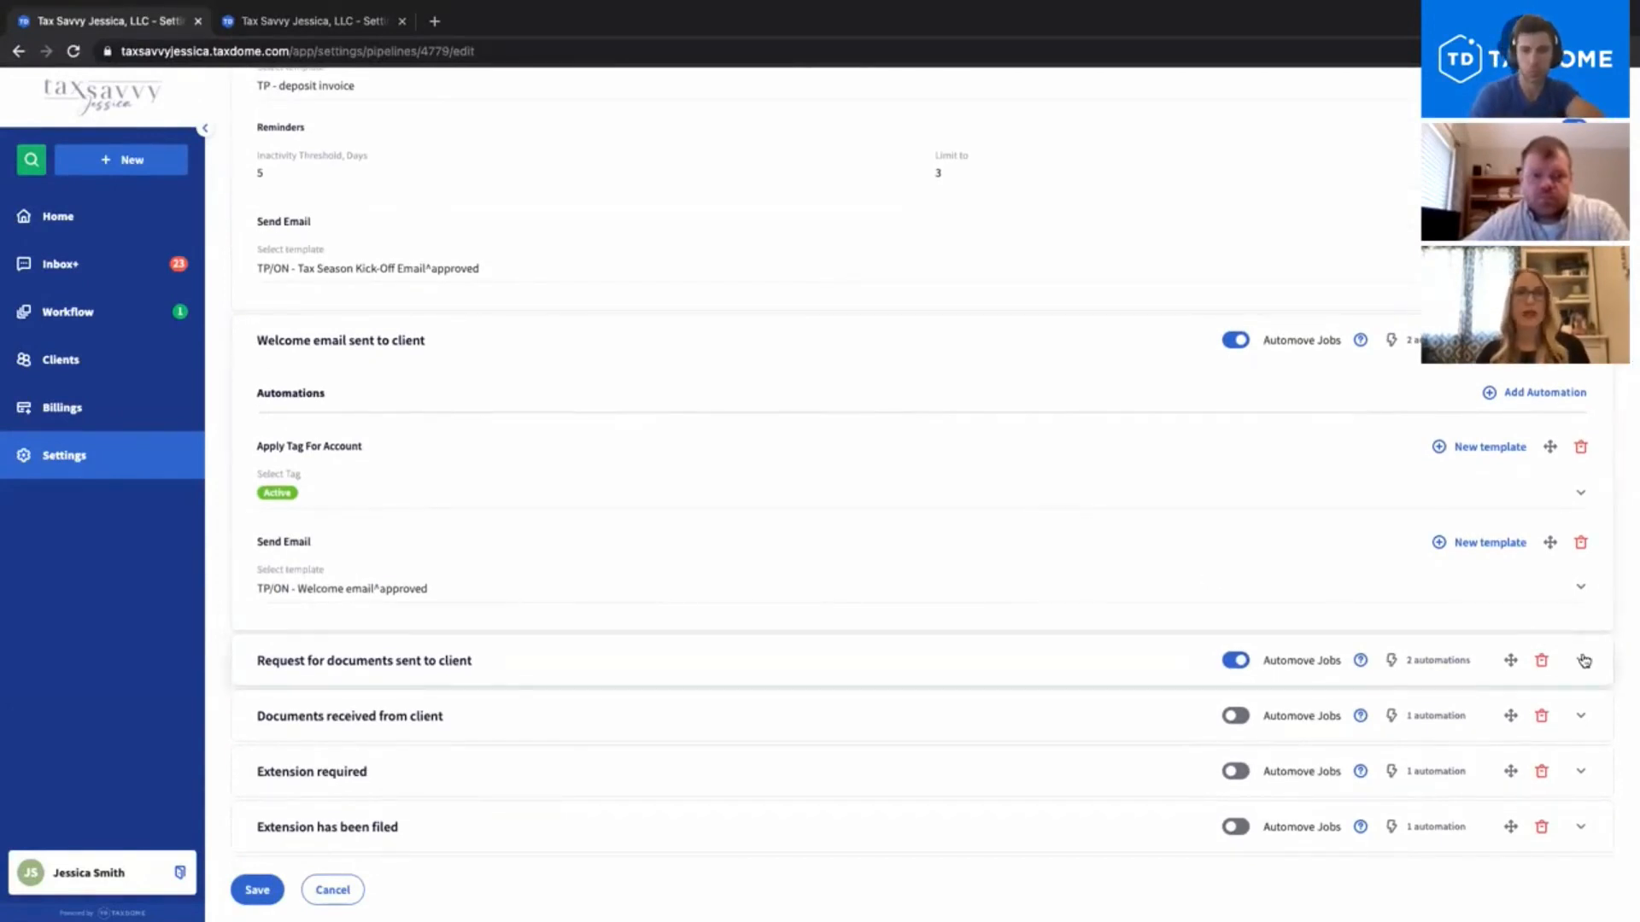
# Step: Expand 'Request for documents sent to client' to view its Create Organizer and Send Message automations
pyautogui.click(1582, 660)
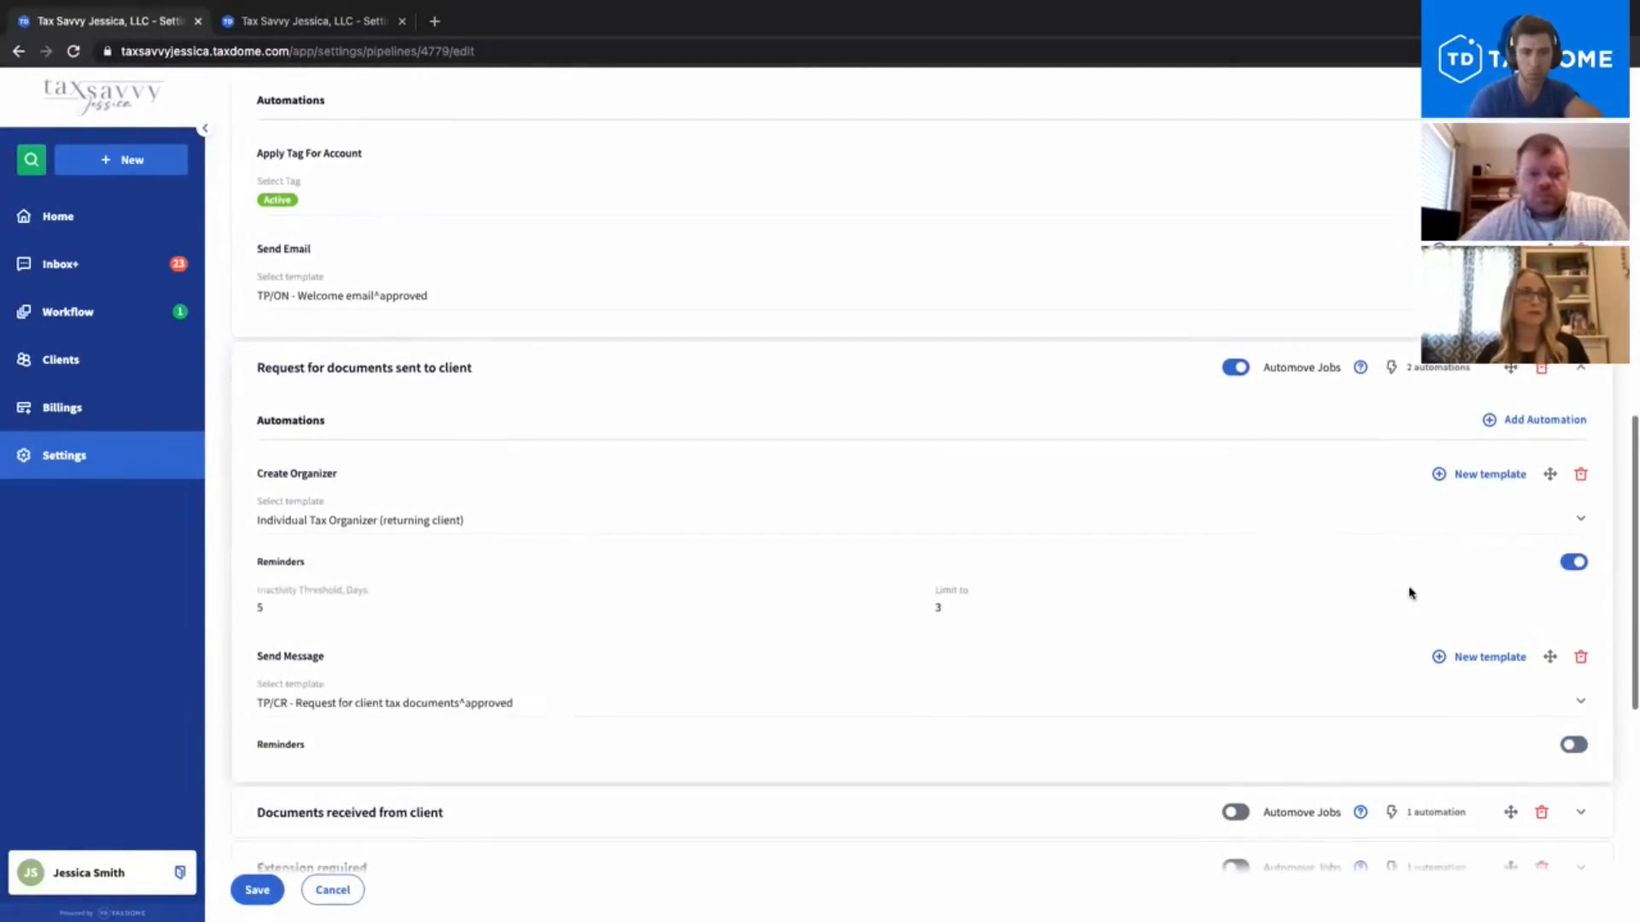
pyautogui.scroll(-3)
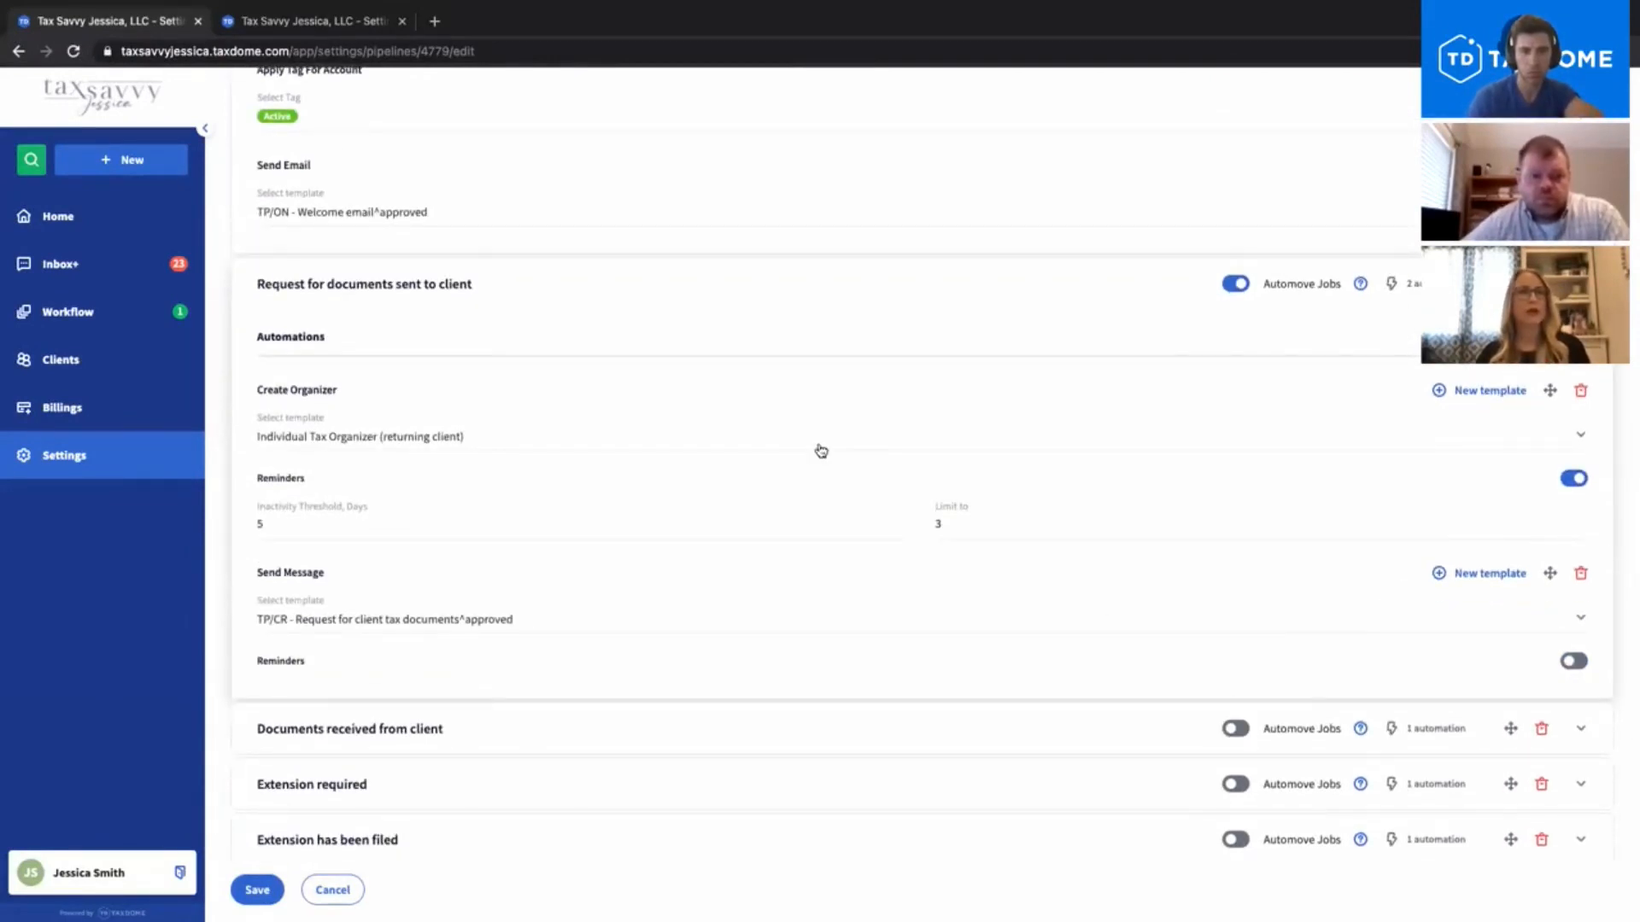